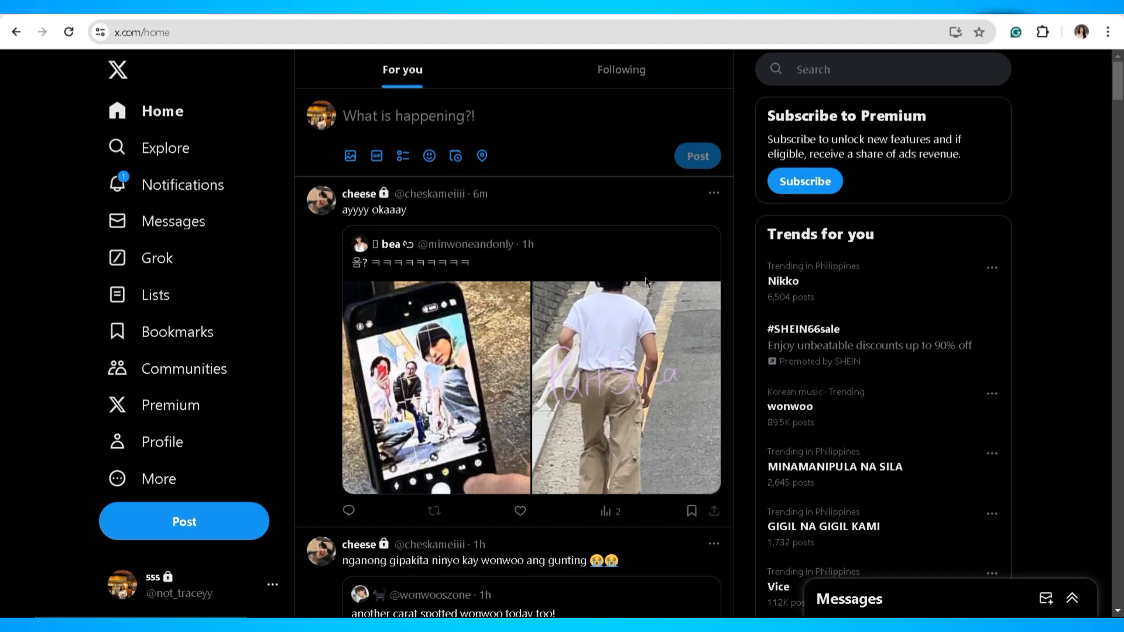
{"action": "mouse_move", "coordinate": [267, 391]}
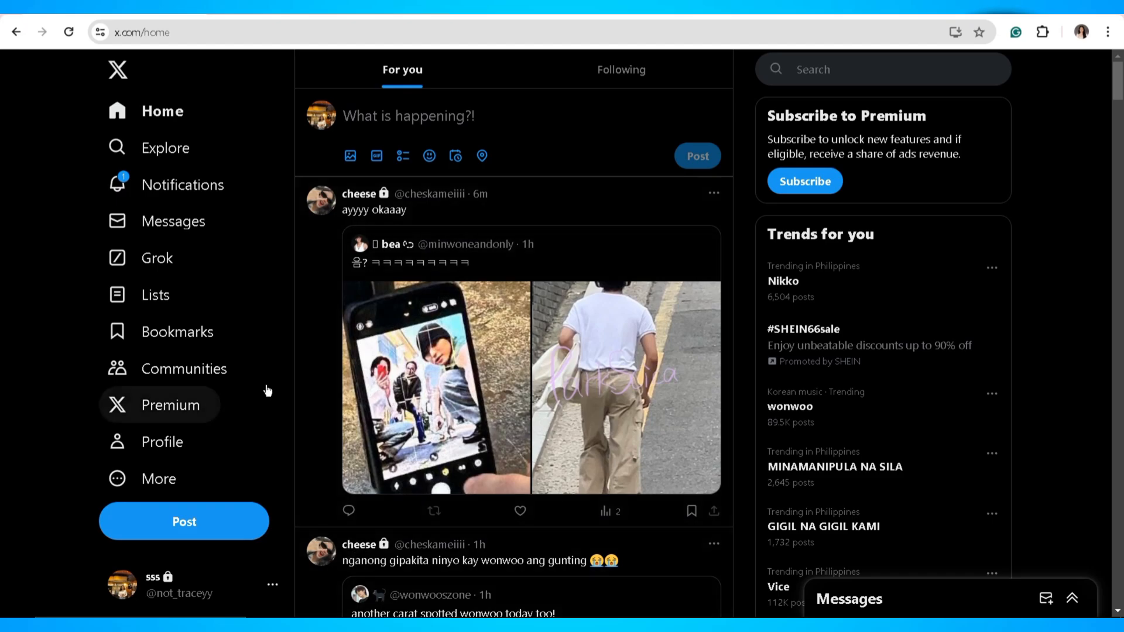
Go from your profile through Followers to the Following tab listing accounts you follow.
{"action": "left_click", "coordinate": [163, 441]}
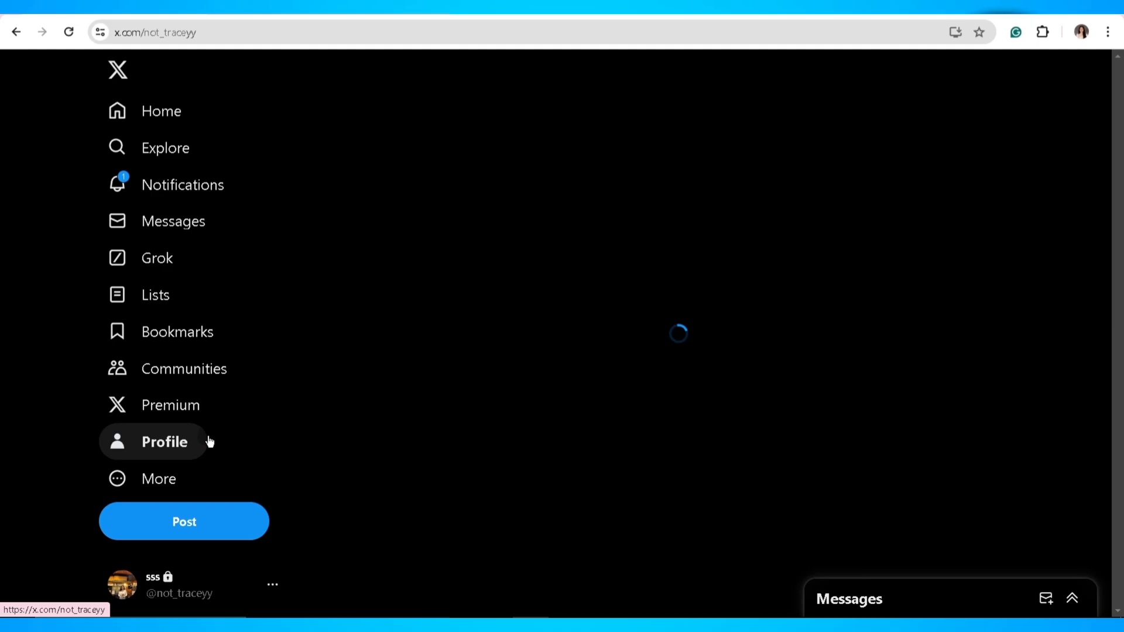
{"action": "left_click", "coordinate": [164, 441]}
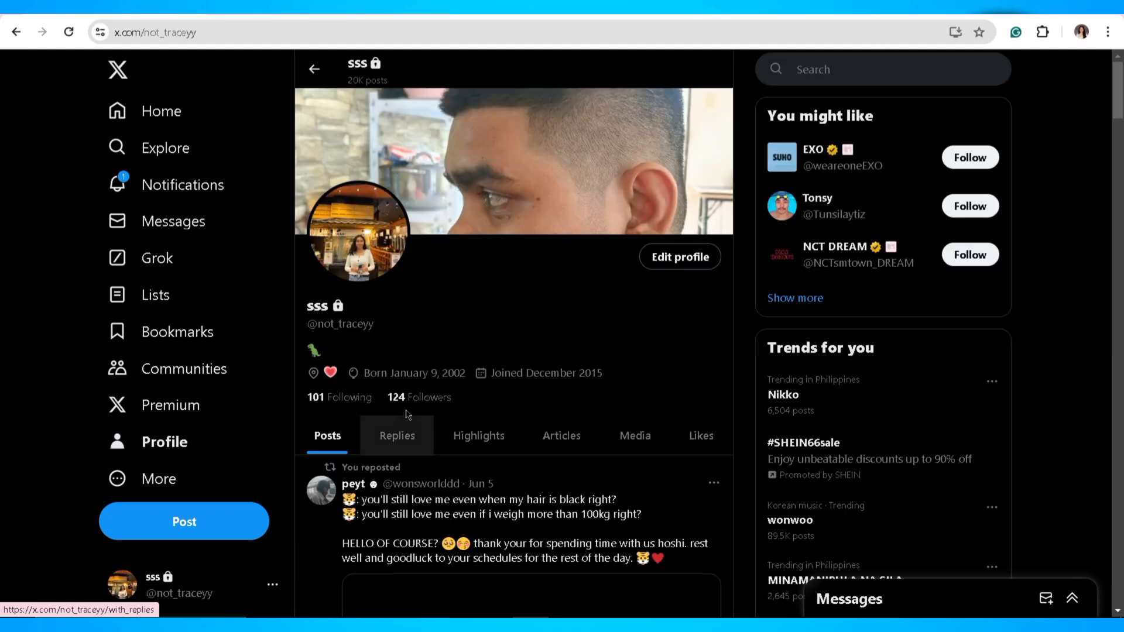
{"action": "left_click", "coordinate": [428, 397]}
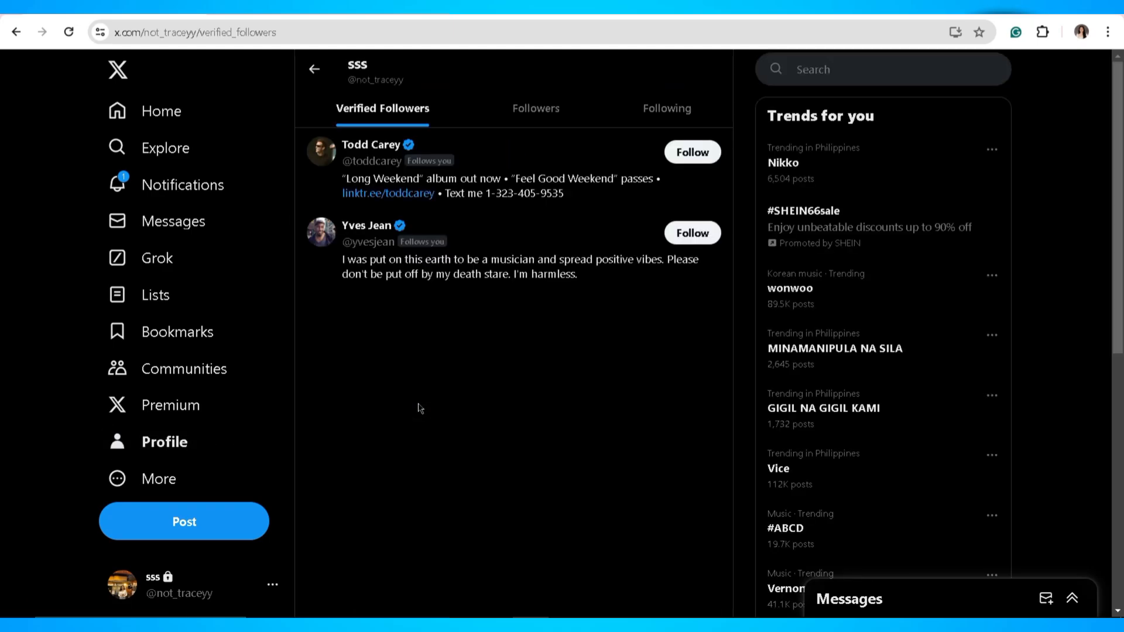
{"action": "left_click", "coordinate": [664, 108]}
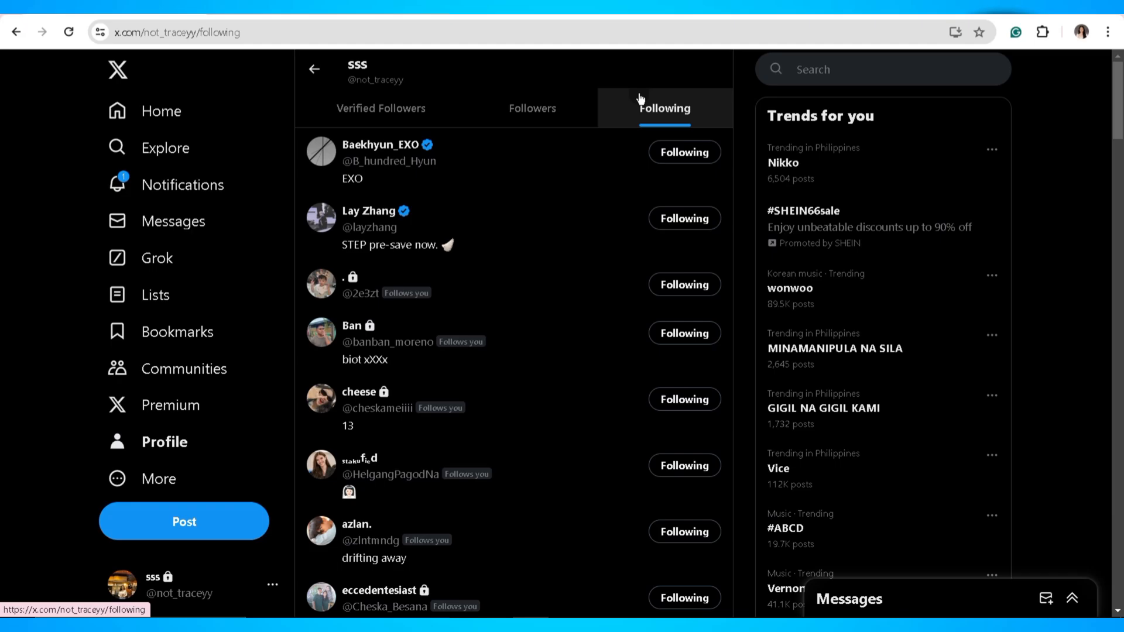
{"action": "mouse_move", "coordinate": [683, 152]}
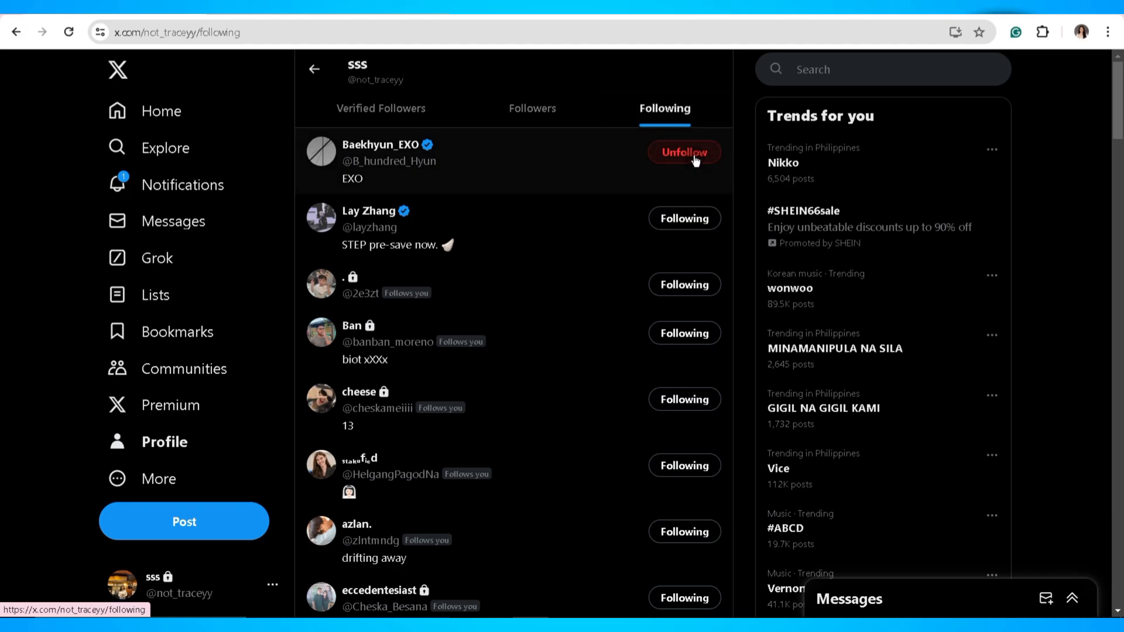
{"action": "left_click", "coordinate": [682, 153]}
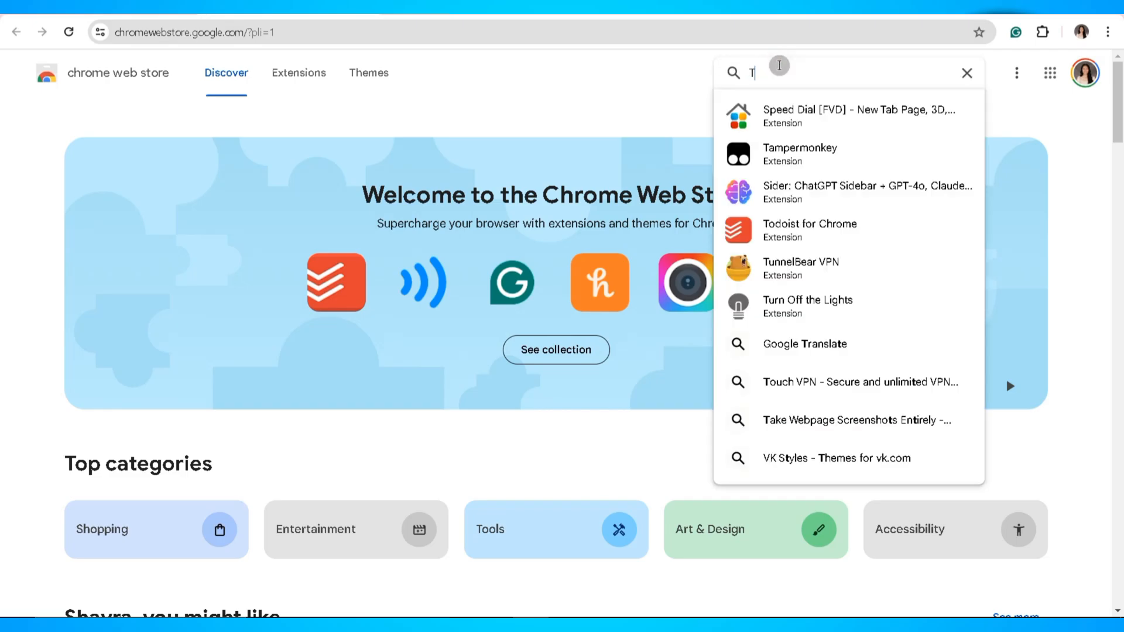
Search the Chrome Web Store for 'Twitter Mass Unfollow'.
{"action": "type", "text": "Twitter Mass"}
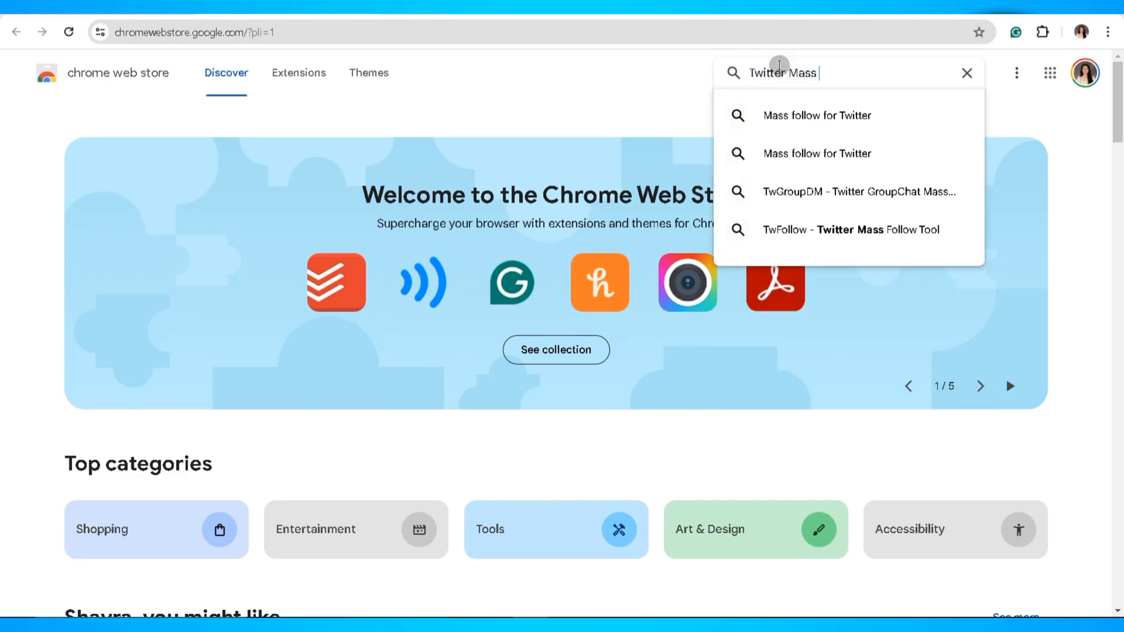
{"action": "type", "text": "Unfollow"}
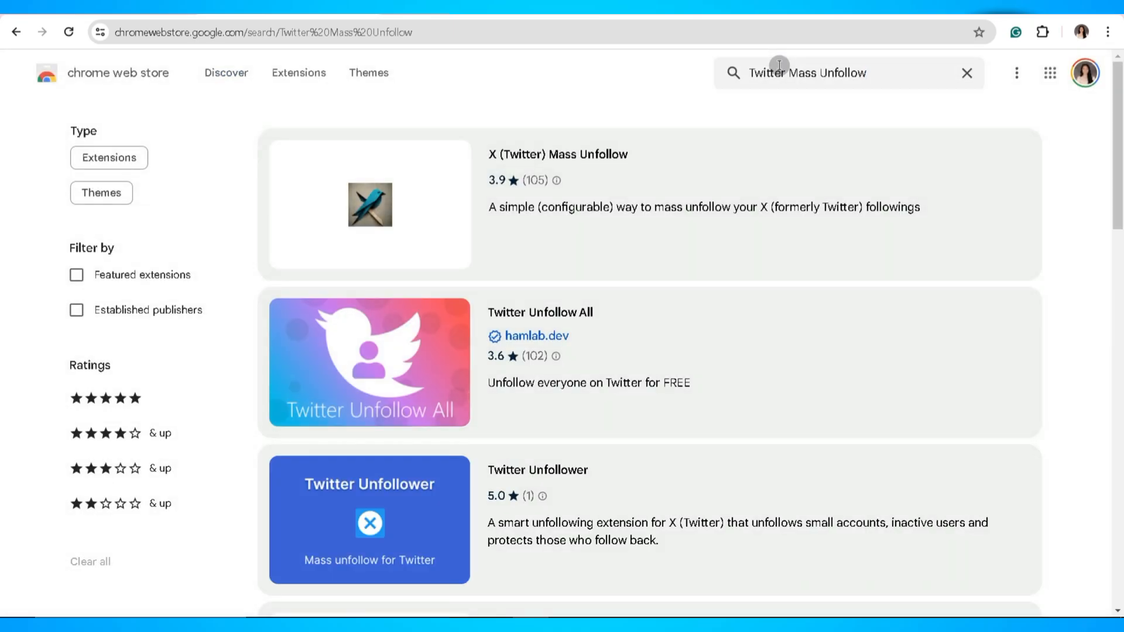
{"action": "mouse_move", "coordinate": [759, 160]}
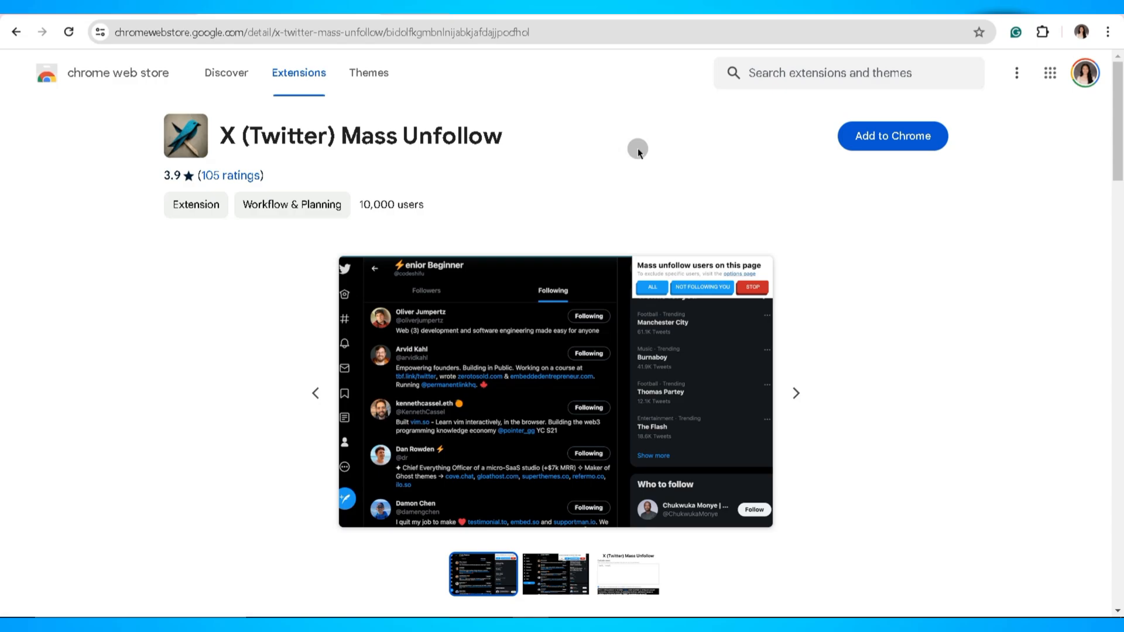
{"action": "mouse_move", "coordinate": [614, 258]}
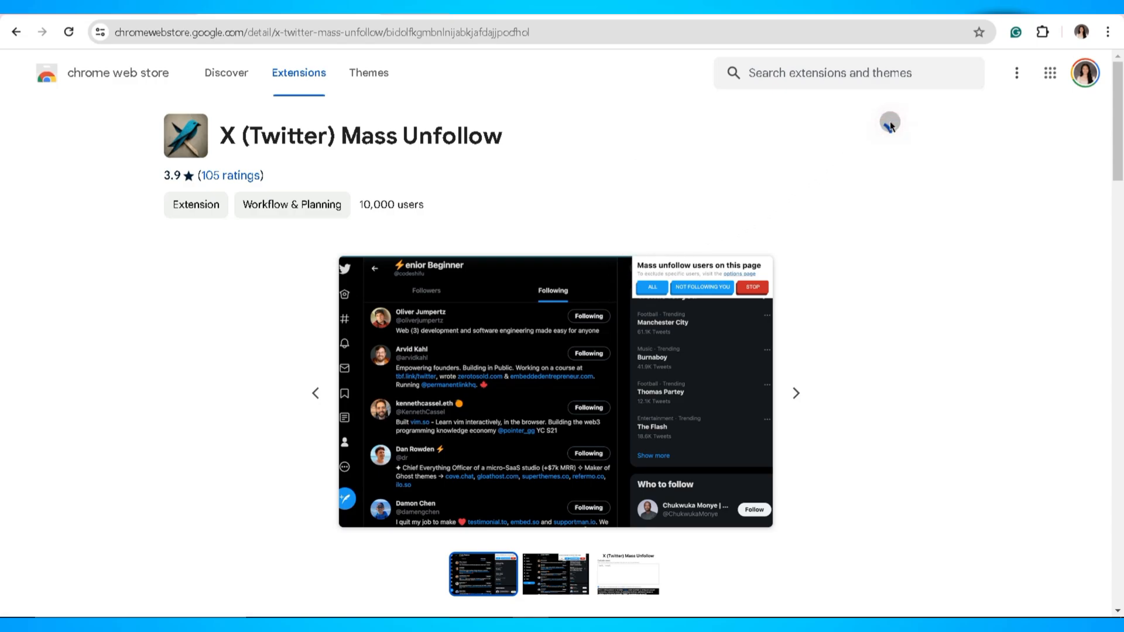
Add X (Twitter) Mass Unfollow to Chrome and confirm Add extension.
{"action": "left_click", "coordinate": [889, 121]}
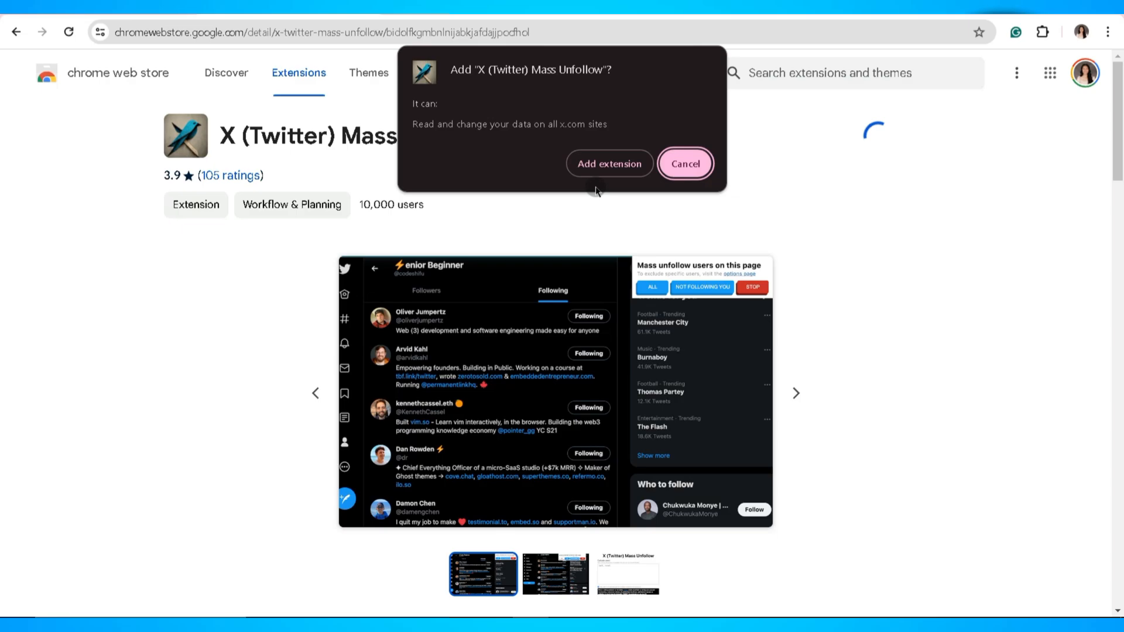
{"action": "left_click", "coordinate": [684, 163]}
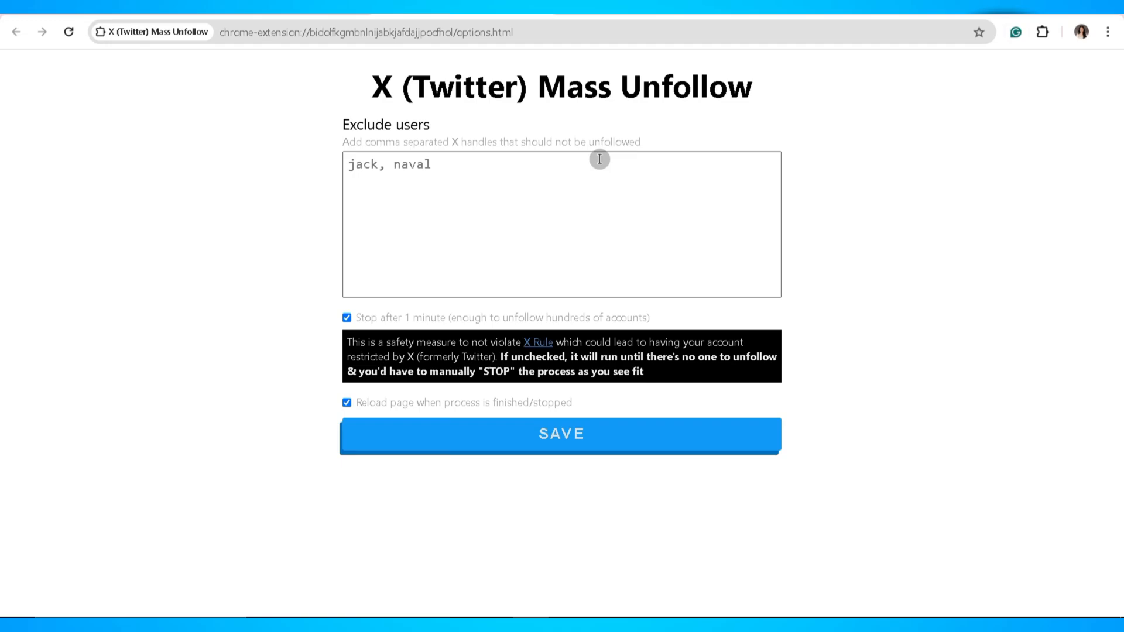
{"action": "mouse_move", "coordinate": [588, 195]}
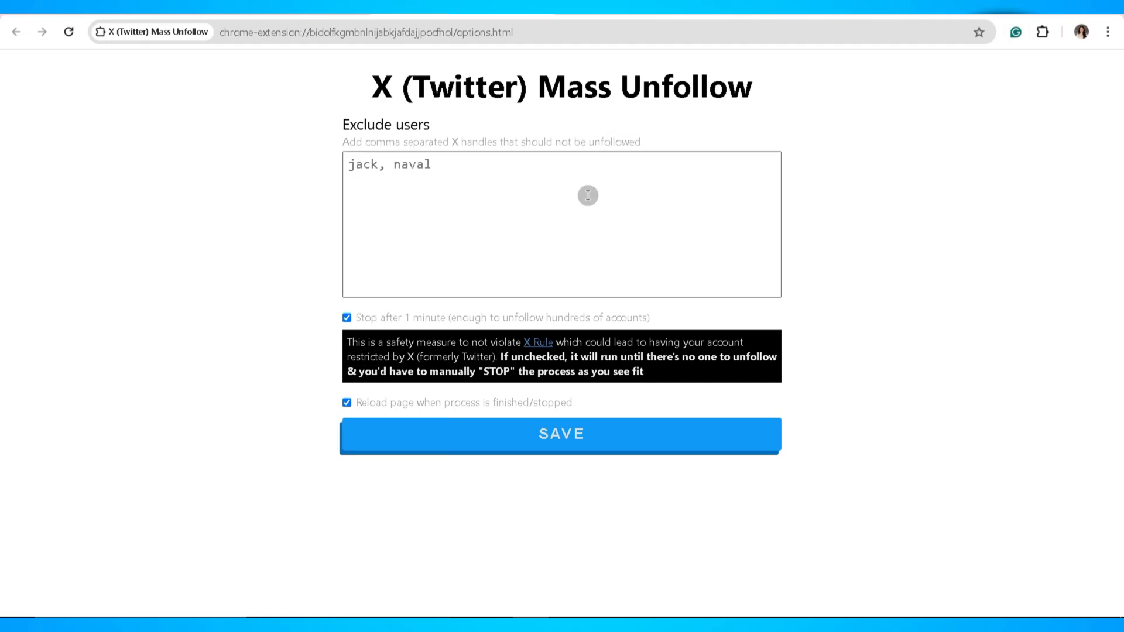
{"action": "mouse_move", "coordinate": [212, 23]}
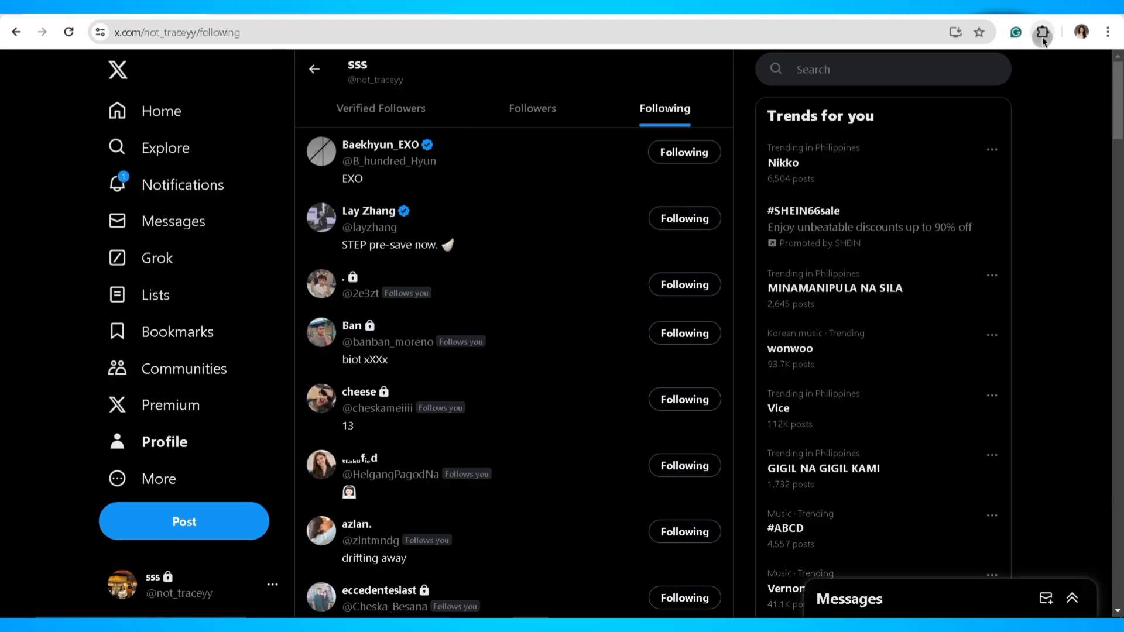
Open the X (Twitter) Mass Unfollow popup from the Extensions menu on the Following page.
{"action": "left_click", "coordinate": [1042, 31]}
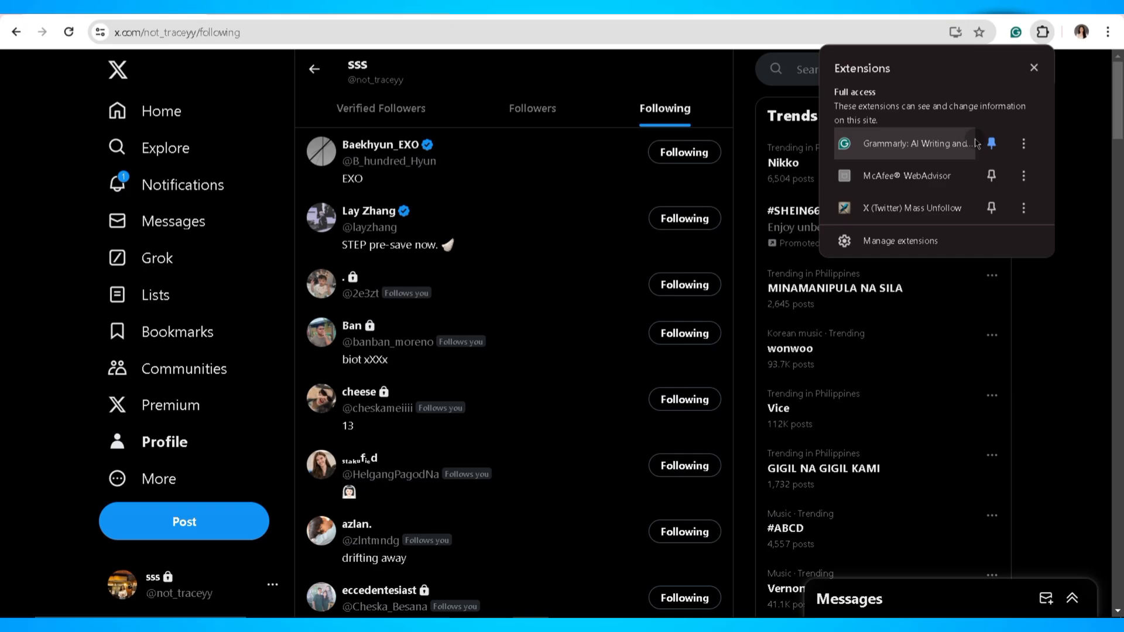
{"action": "left_click", "coordinate": [912, 208]}
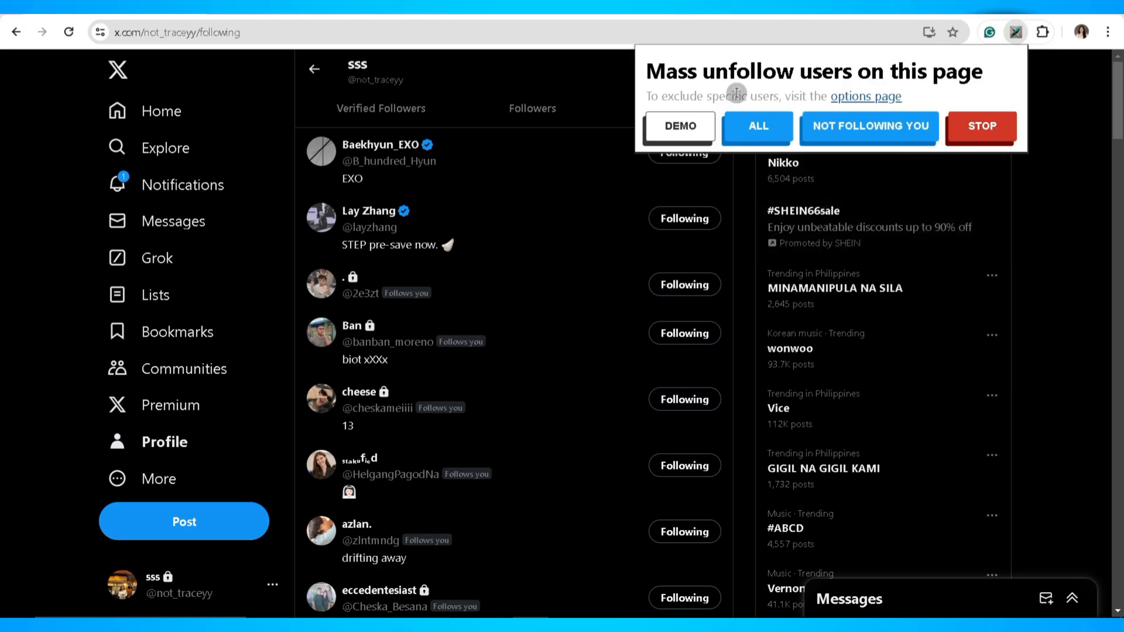
{"action": "mouse_move", "coordinate": [678, 126]}
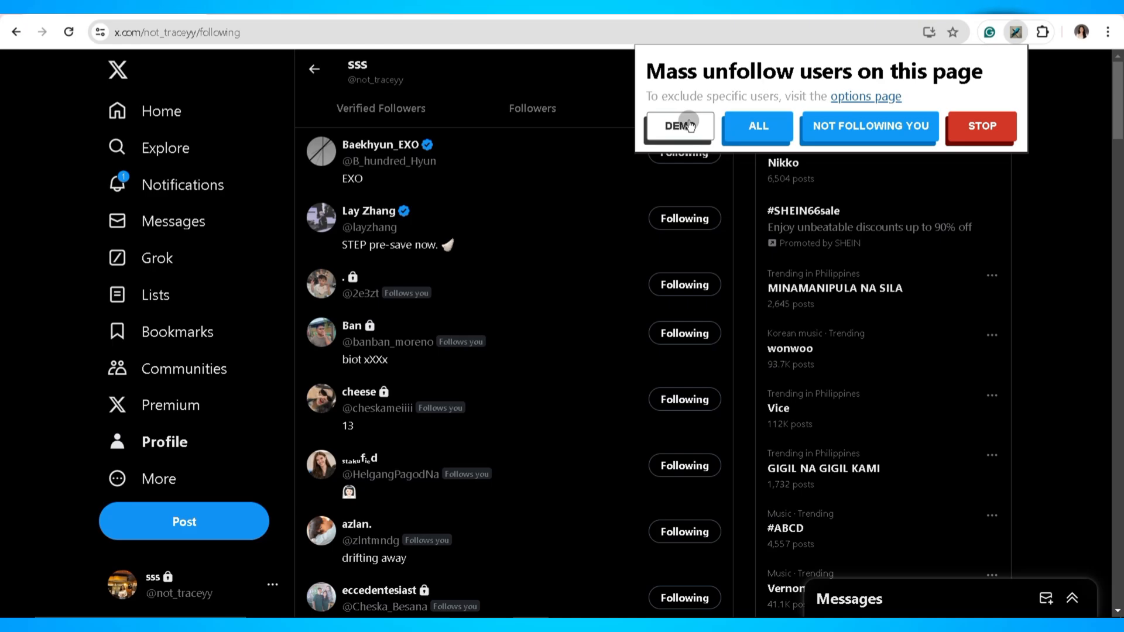
{"action": "mouse_move", "coordinate": [757, 127]}
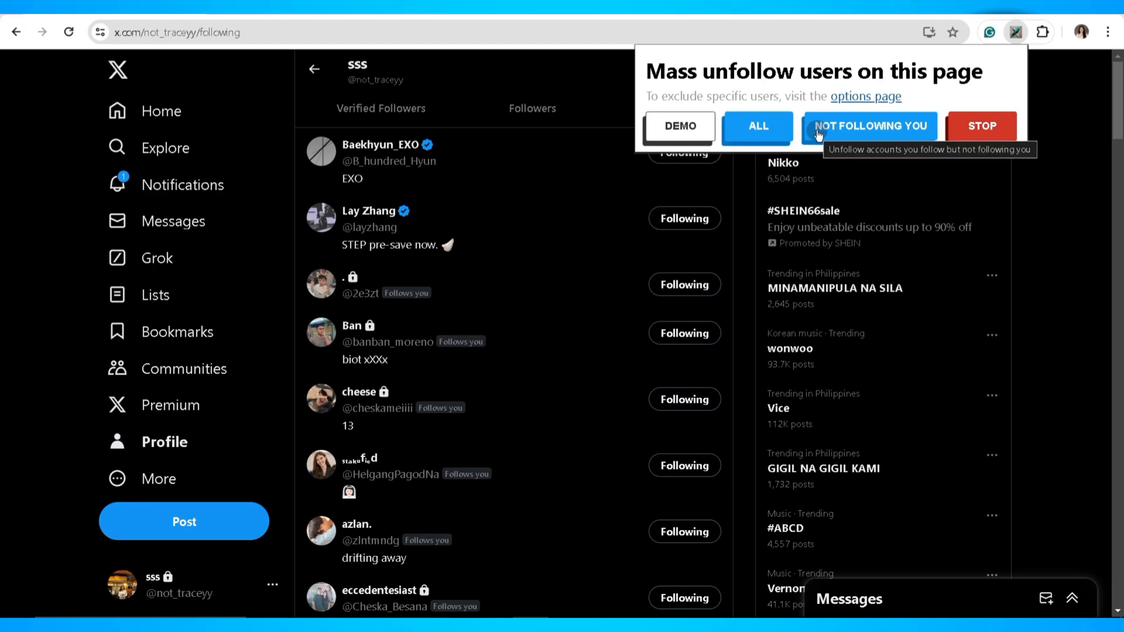
{"action": "mouse_move", "coordinate": [968, 108]}
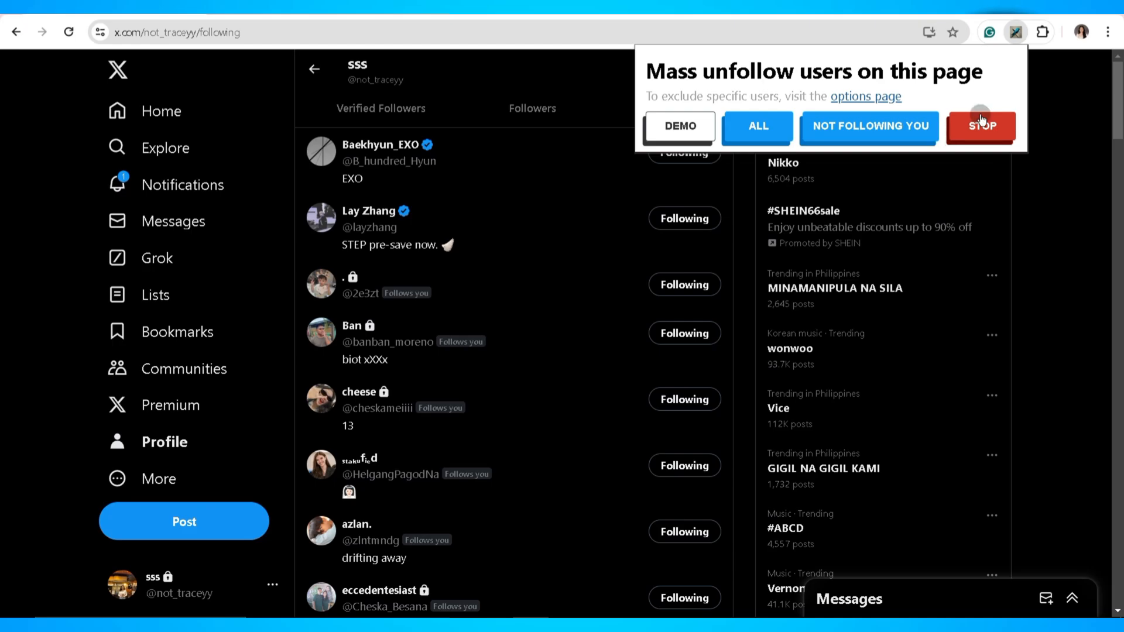
{"action": "mouse_move", "coordinate": [798, 129]}
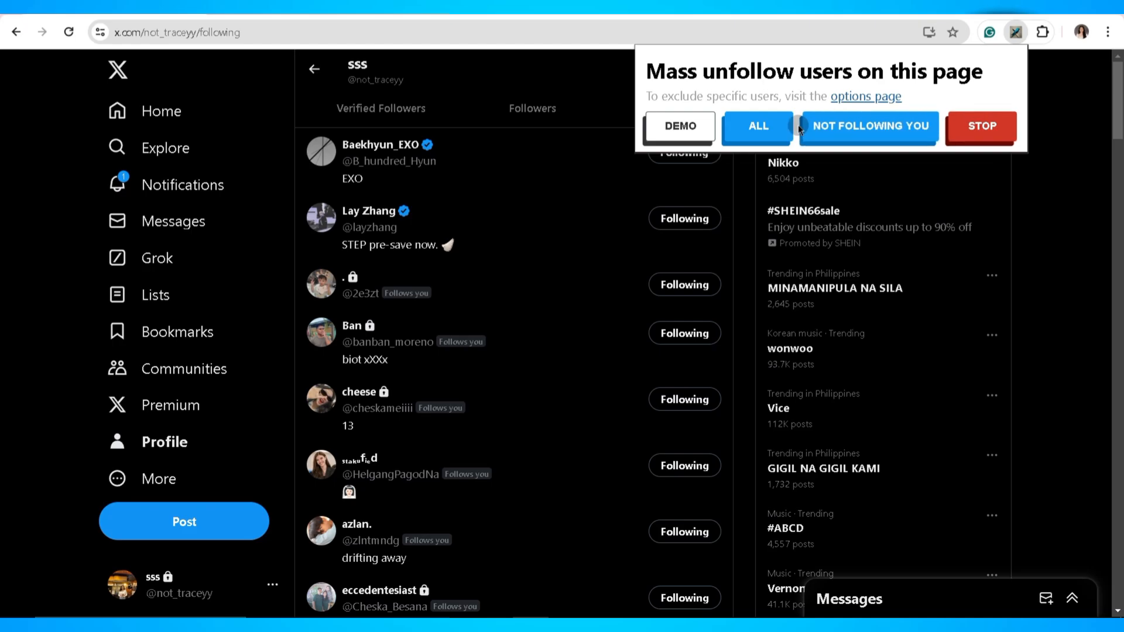